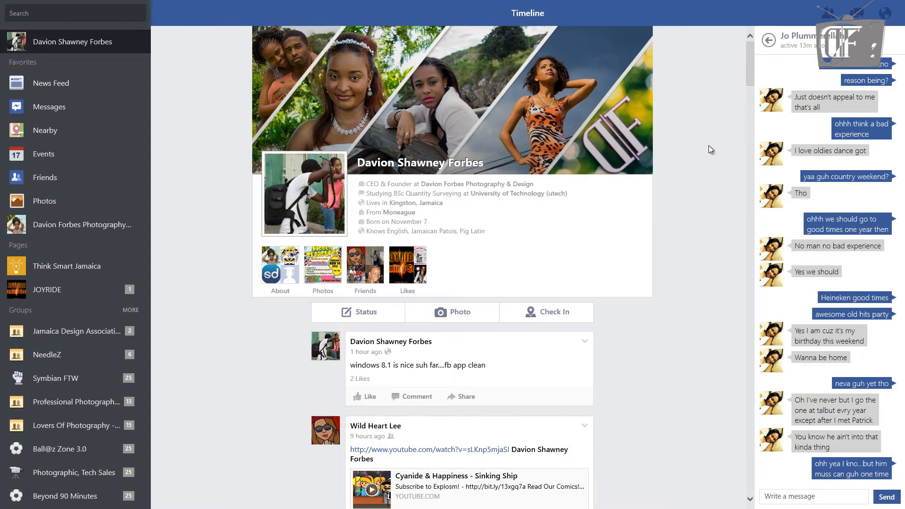
{"action": "mouse_move", "coordinate": [707, 143]}
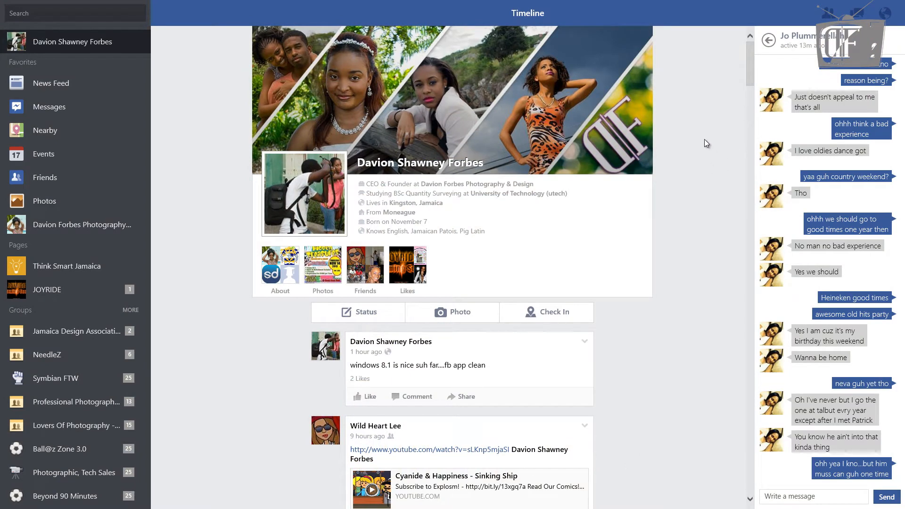
{"action": "mouse_move", "coordinate": [95, 86]}
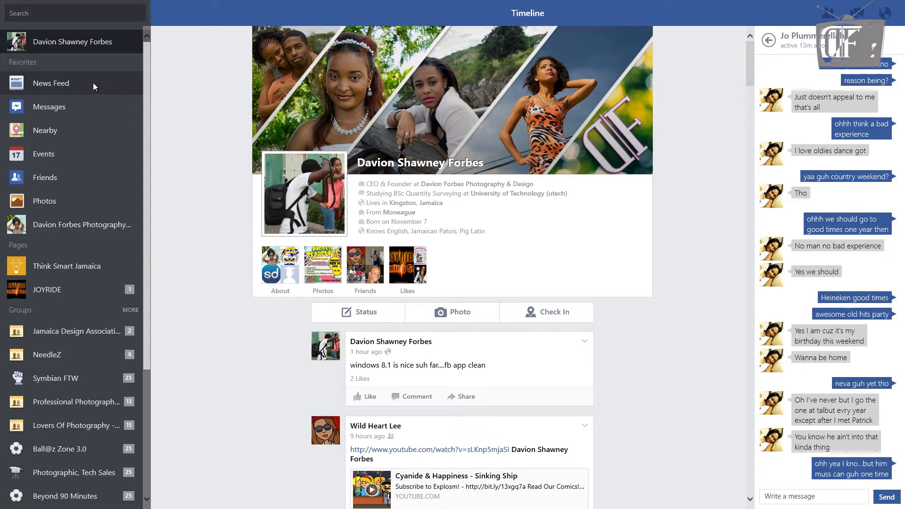
{"action": "mouse_move", "coordinate": [88, 102]}
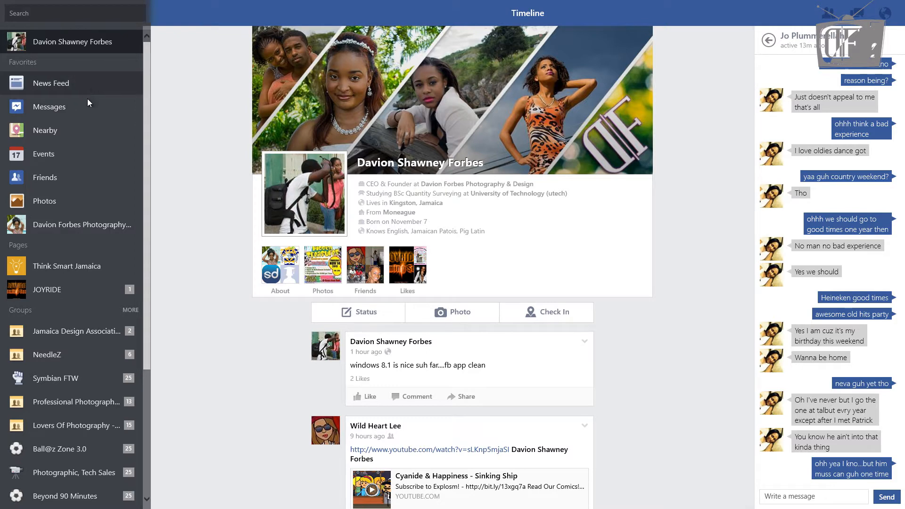
{"action": "mouse_move", "coordinate": [45, 130]}
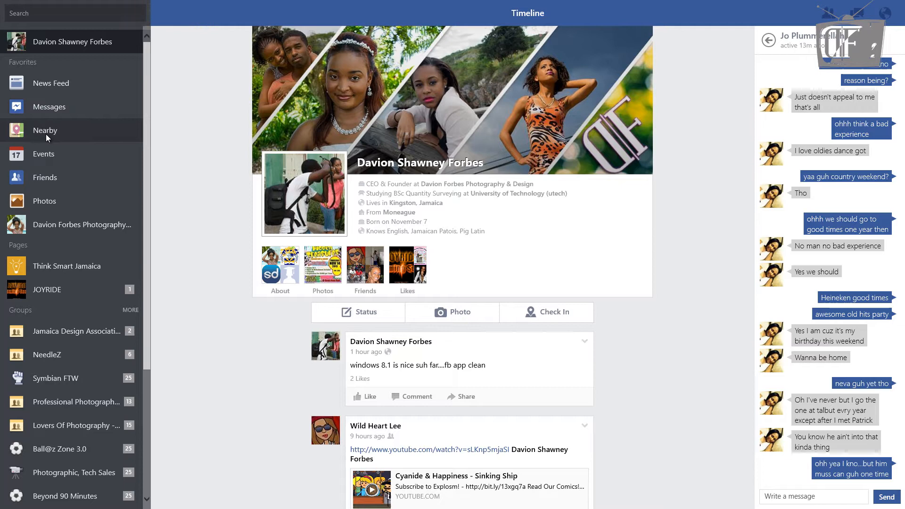
{"action": "mouse_move", "coordinate": [66, 208]}
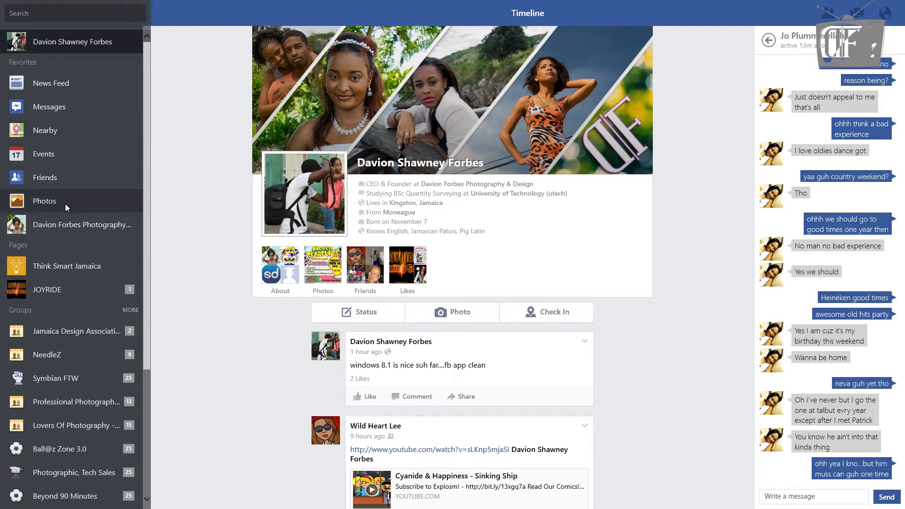
{"action": "mouse_move", "coordinate": [67, 281]}
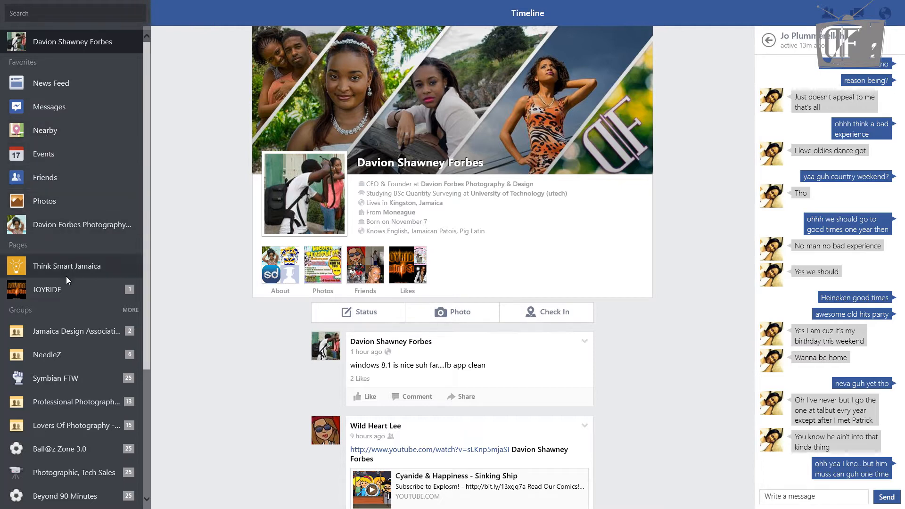
Visit the News Feed, the Messages conversations, the News Feed again, then the Nearby map.
{"action": "scroll", "scroll_direction": "down", "scroll_amount": 3}
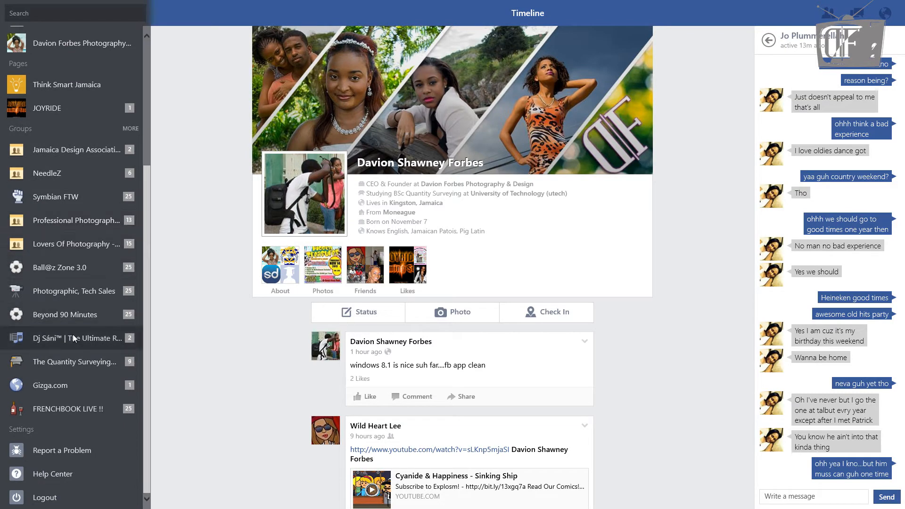
{"action": "scroll", "scroll_direction": "up", "scroll_amount": 3}
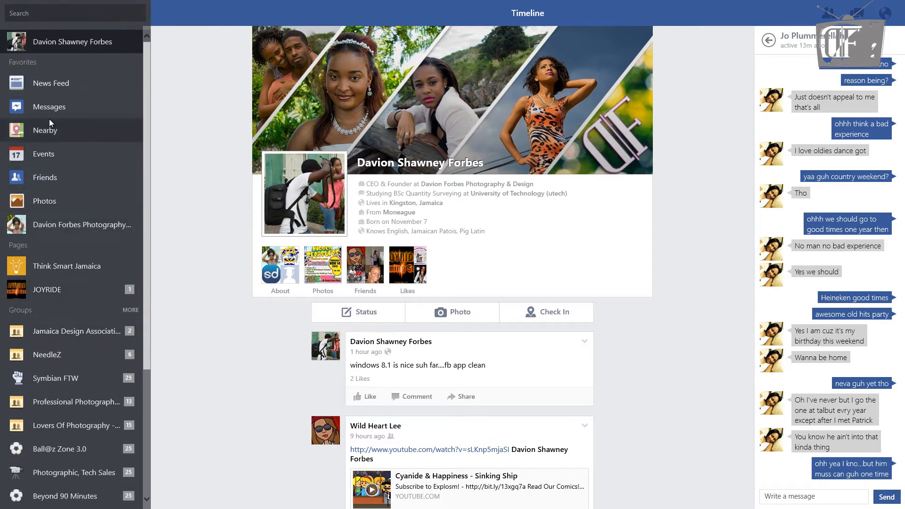
{"action": "left_click", "coordinate": [51, 82]}
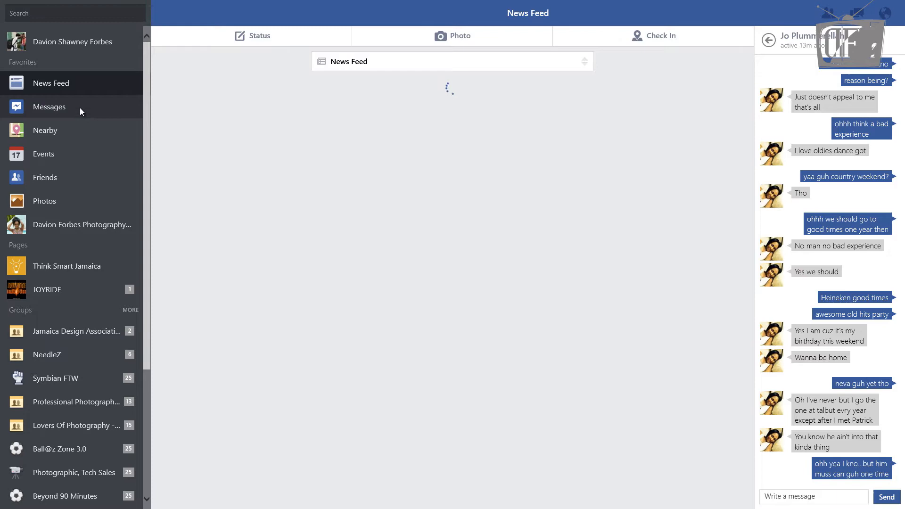
{"action": "left_click", "coordinate": [49, 107]}
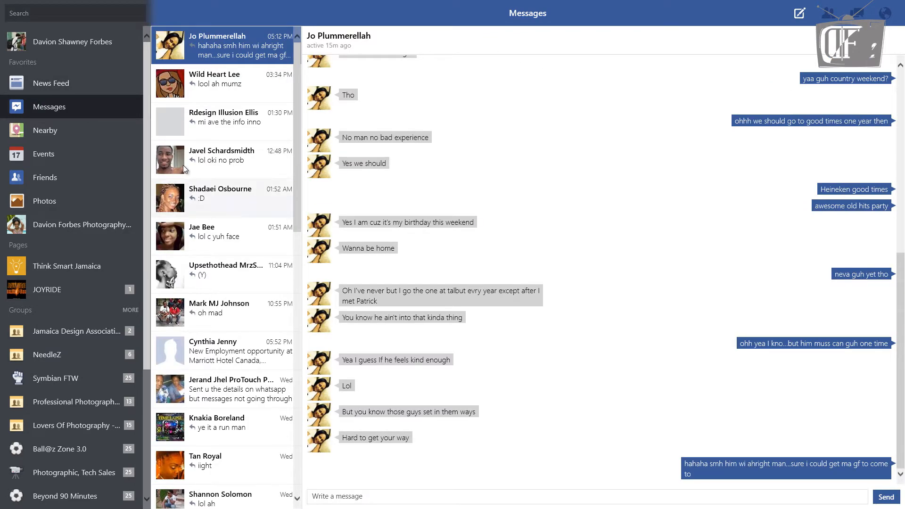
{"action": "left_click", "coordinate": [51, 82]}
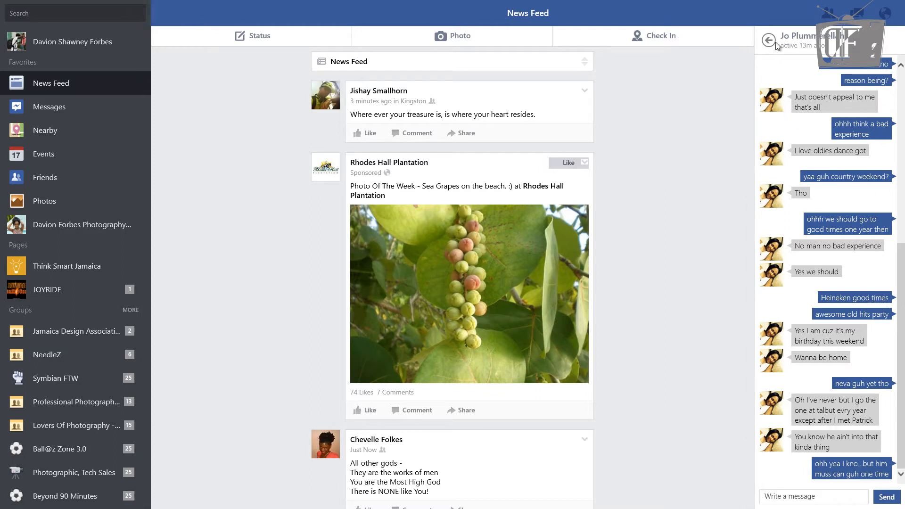
{"action": "mouse_move", "coordinate": [865, 271]}
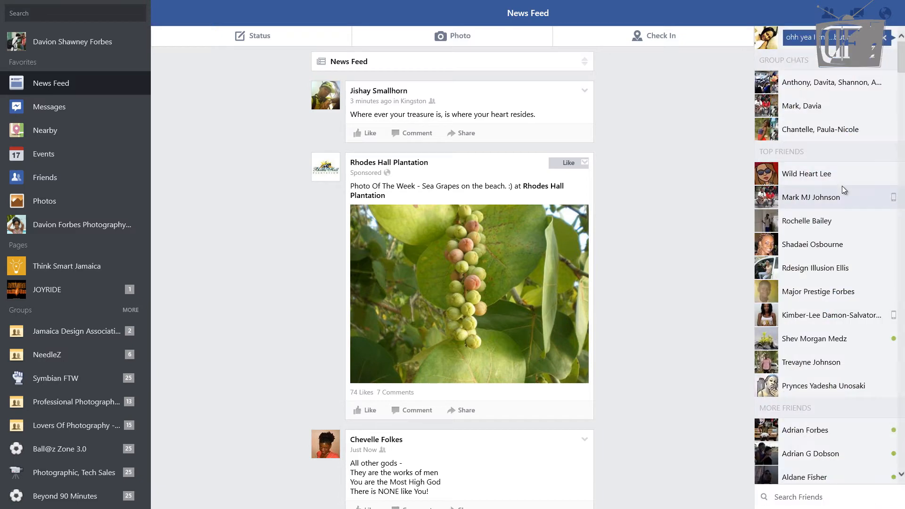
{"action": "mouse_move", "coordinate": [406, 209]}
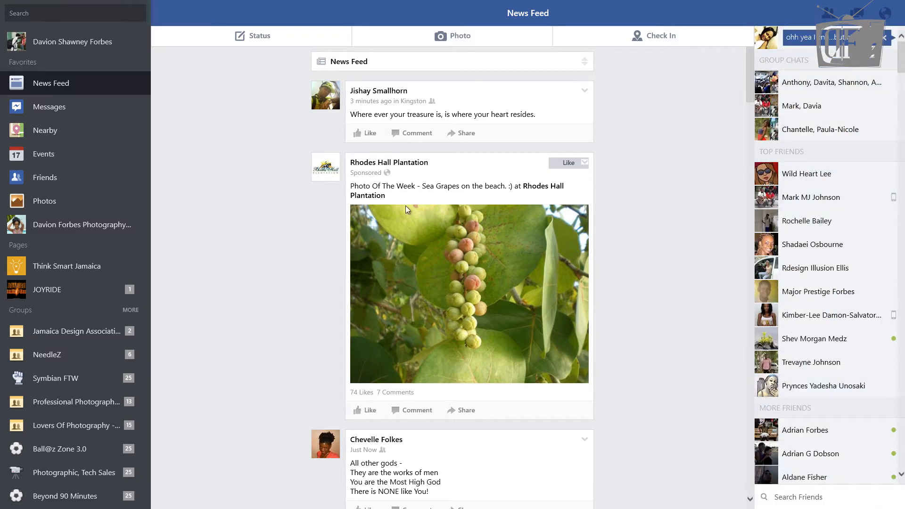
{"action": "left_click", "coordinate": [44, 130]}
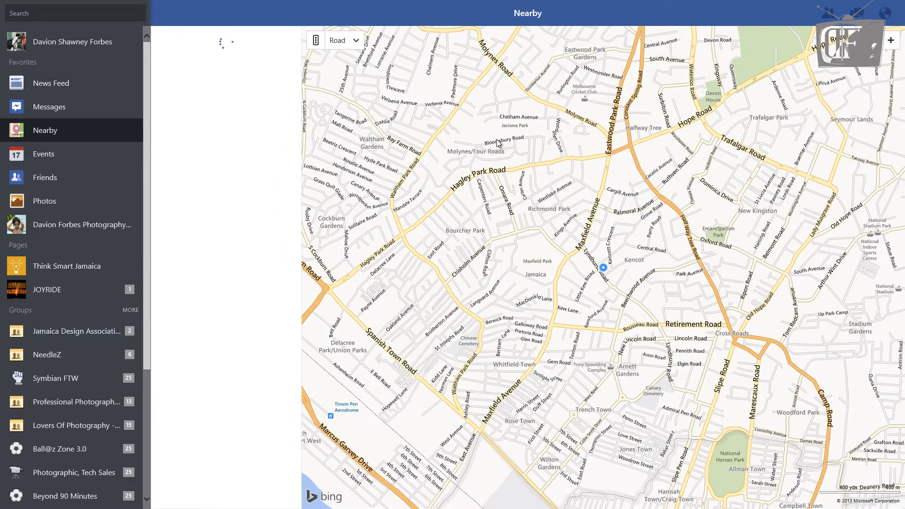
{"action": "mouse_move", "coordinate": [58, 162]}
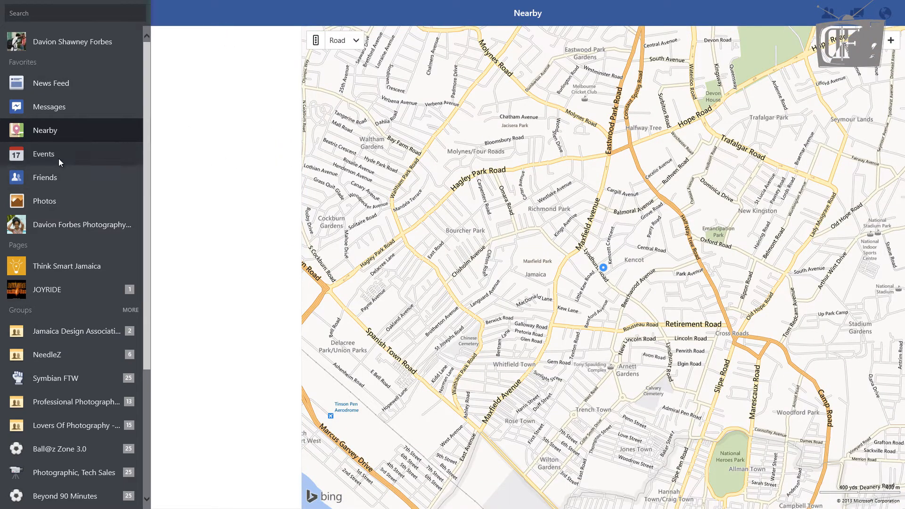
Browse Events, Friends, Photos, a business page and the Jamaica Design Association group, ending on your Timeline.
{"action": "left_click", "coordinate": [44, 154]}
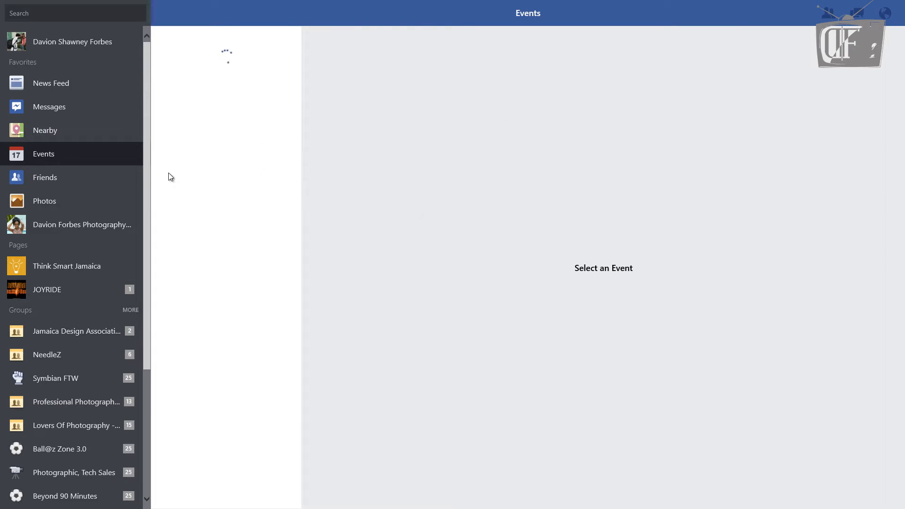
{"action": "left_click", "coordinate": [44, 177]}
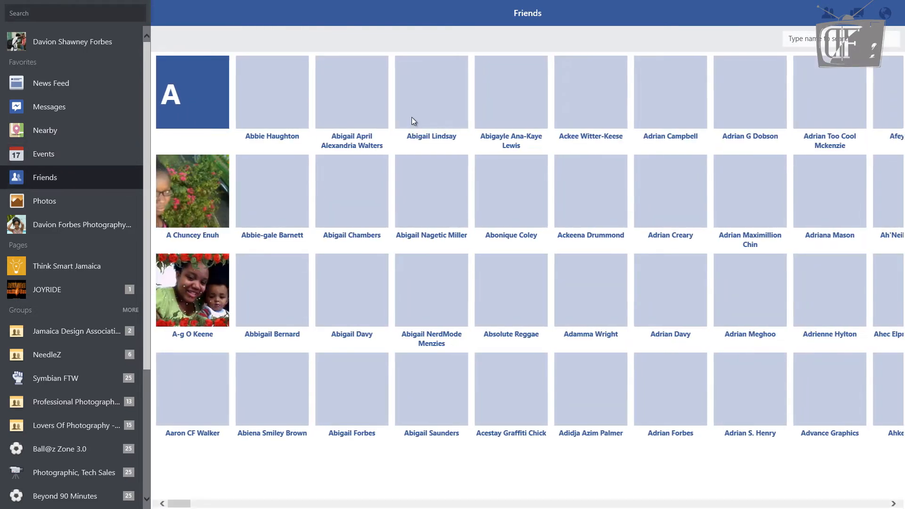
{"action": "left_click", "coordinate": [44, 201]}
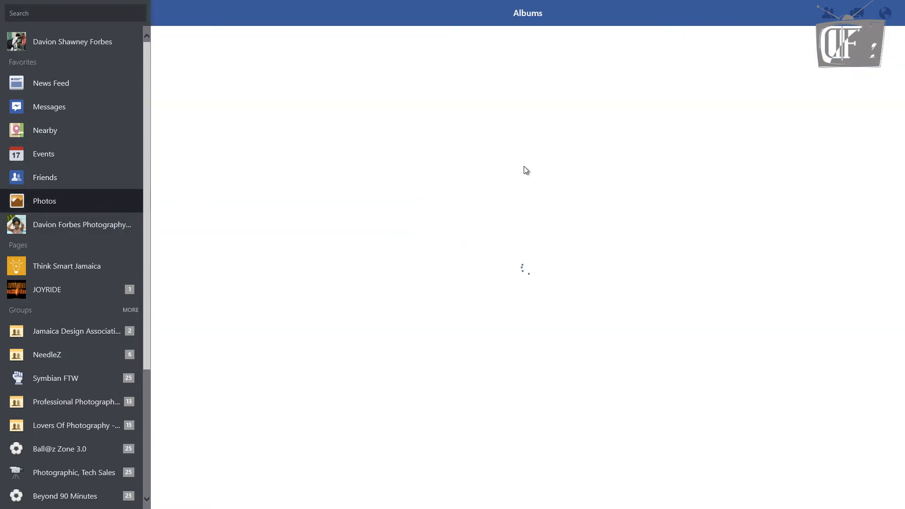
{"action": "left_click", "coordinate": [82, 225]}
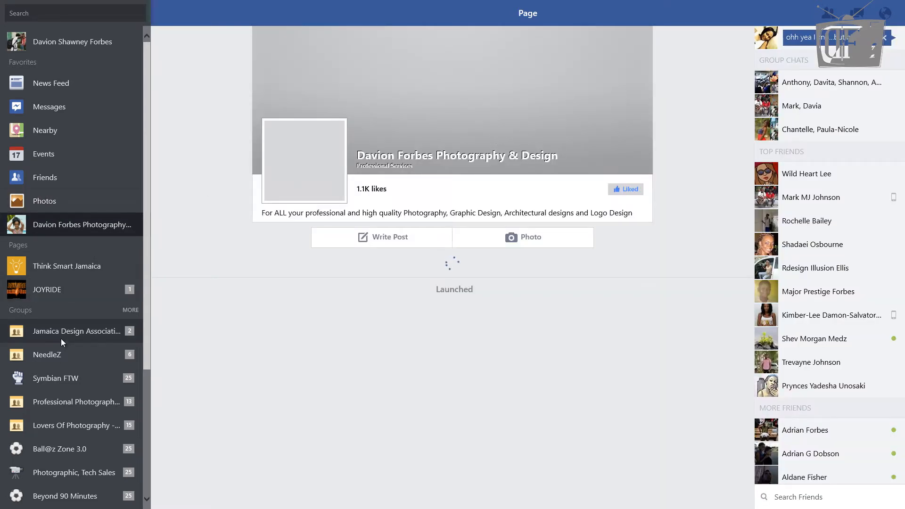
{"action": "left_click", "coordinate": [76, 331]}
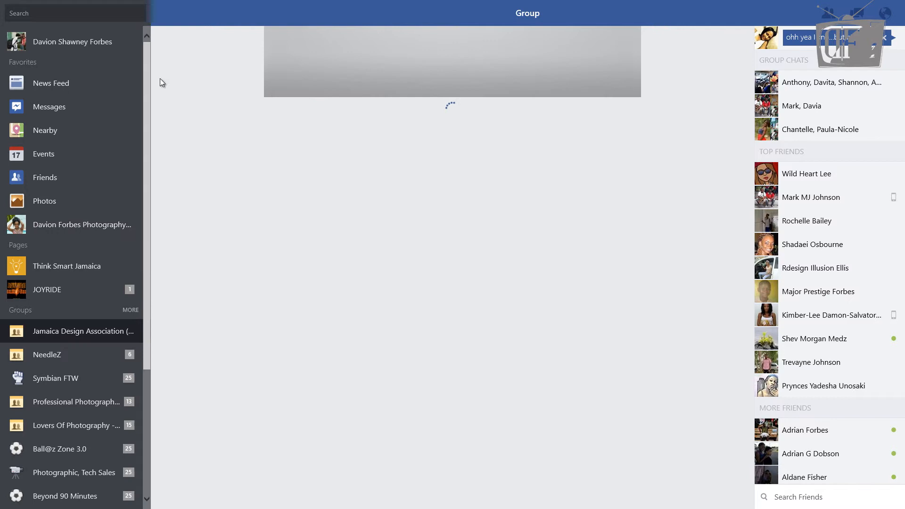
{"action": "left_click", "coordinate": [72, 41]}
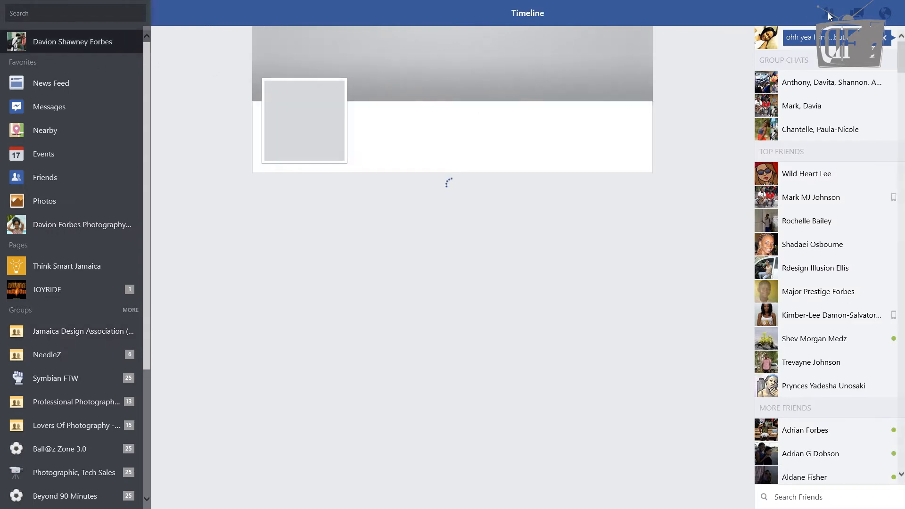
Check pending friend requests and notifications, dismiss them, and scroll through your timeline posts.
{"action": "left_click", "coordinate": [826, 13]}
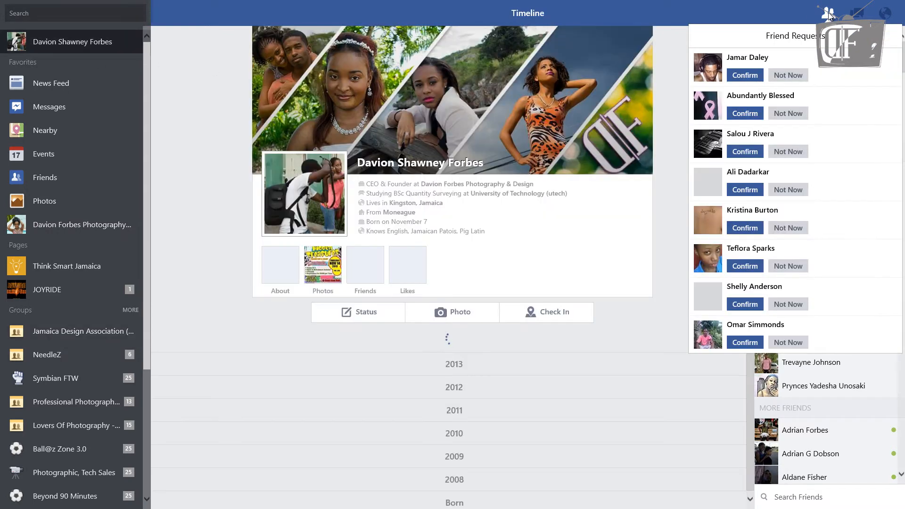
{"action": "left_click", "coordinate": [857, 13]}
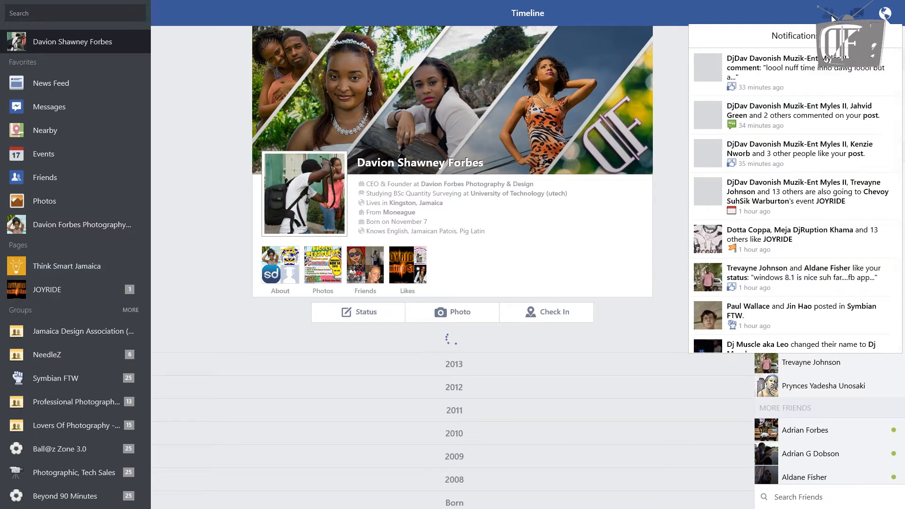
{"action": "left_click", "coordinate": [828, 12]}
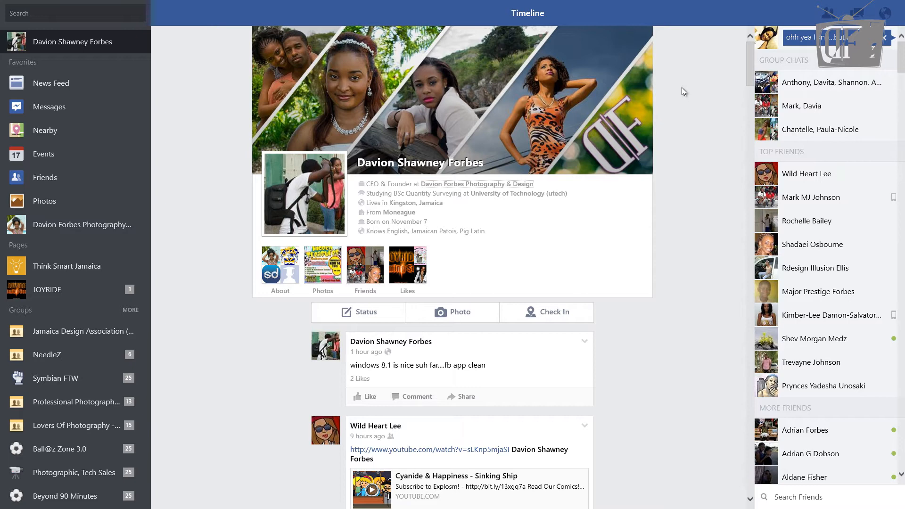
{"action": "scroll", "scroll_direction": "down", "scroll_amount": 3}
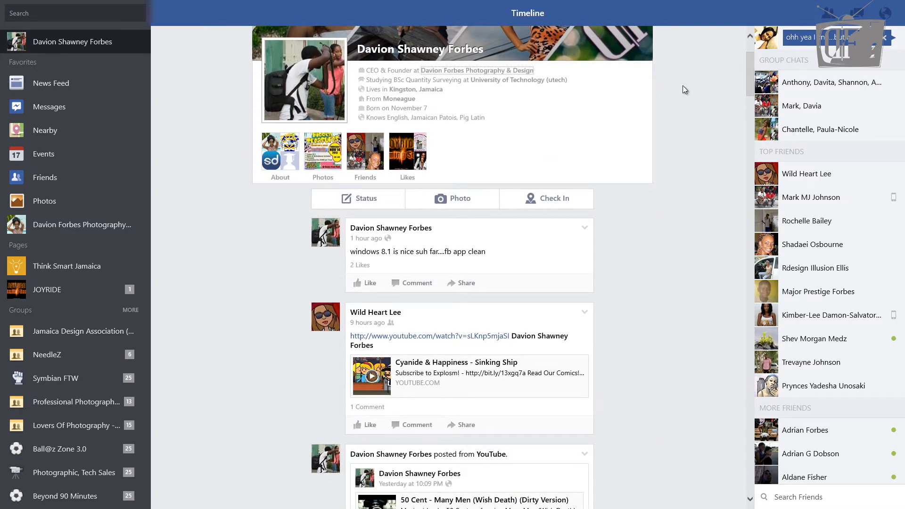
{"action": "scroll", "scroll_direction": "up", "scroll_amount": 3}
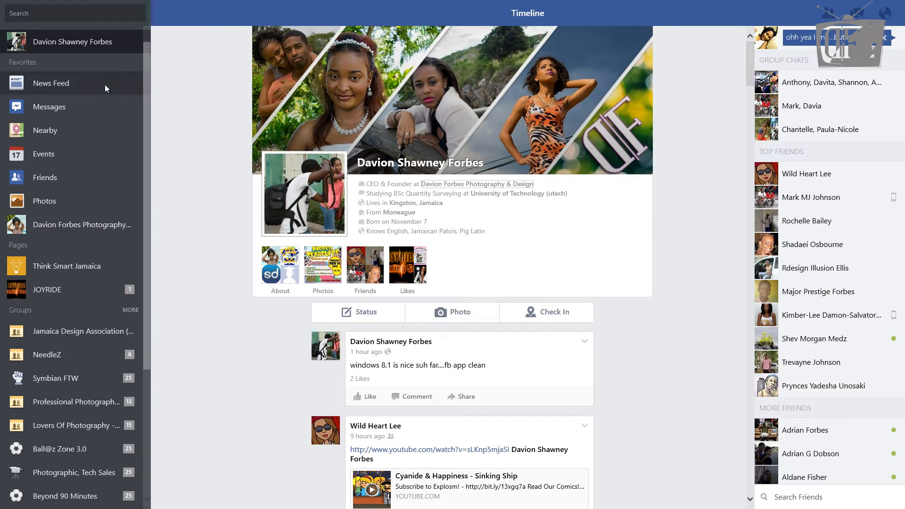
{"action": "mouse_move", "coordinate": [198, 120]}
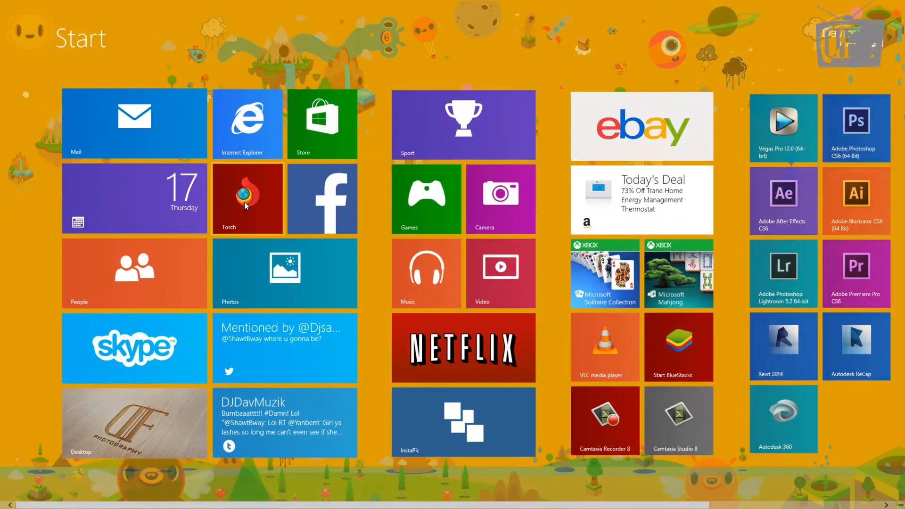
Open a black-and-white portrait in Photos and bring up Share, which lists Mail and Twitter but not Facebook.
{"action": "left_click", "coordinate": [284, 273]}
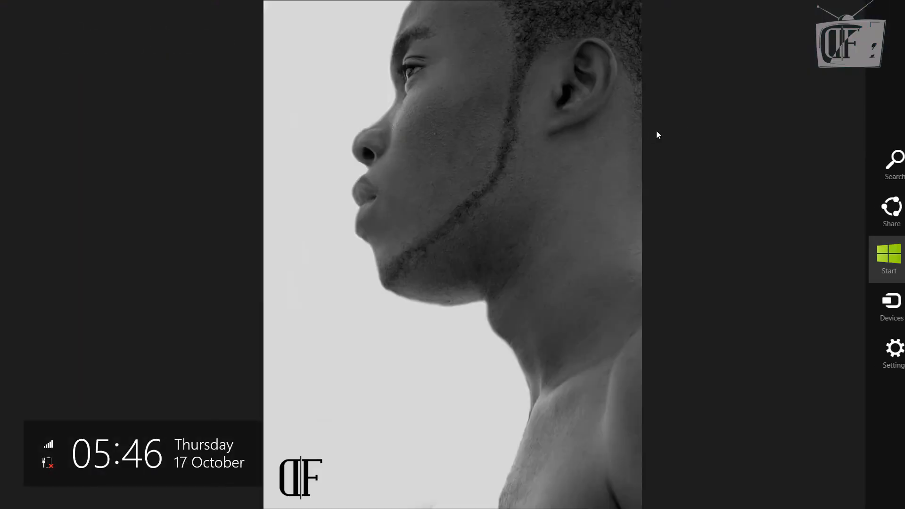
{"action": "left_click", "coordinate": [892, 213]}
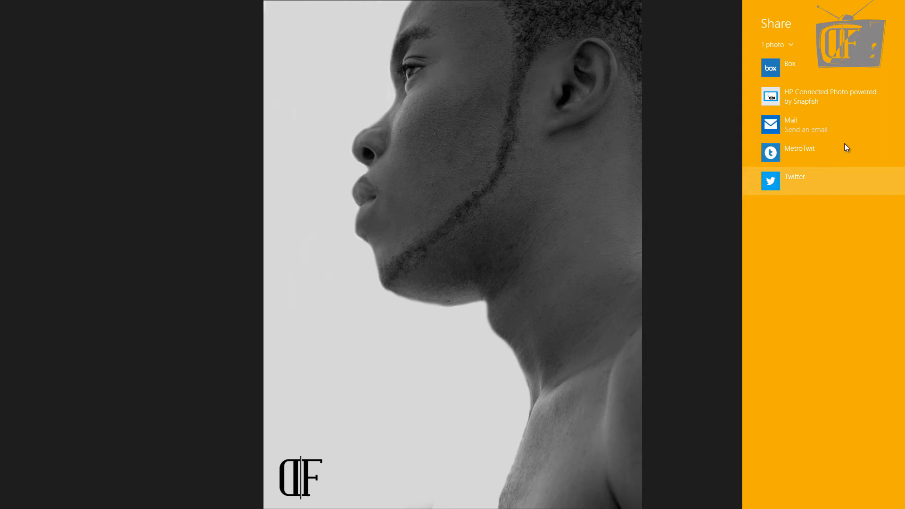
{"action": "mouse_move", "coordinate": [826, 68]}
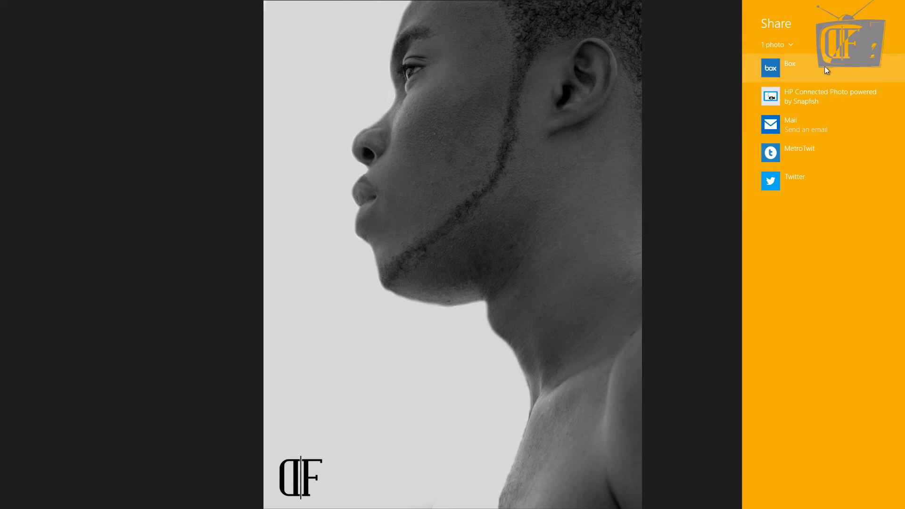
{"action": "mouse_move", "coordinate": [768, 170]}
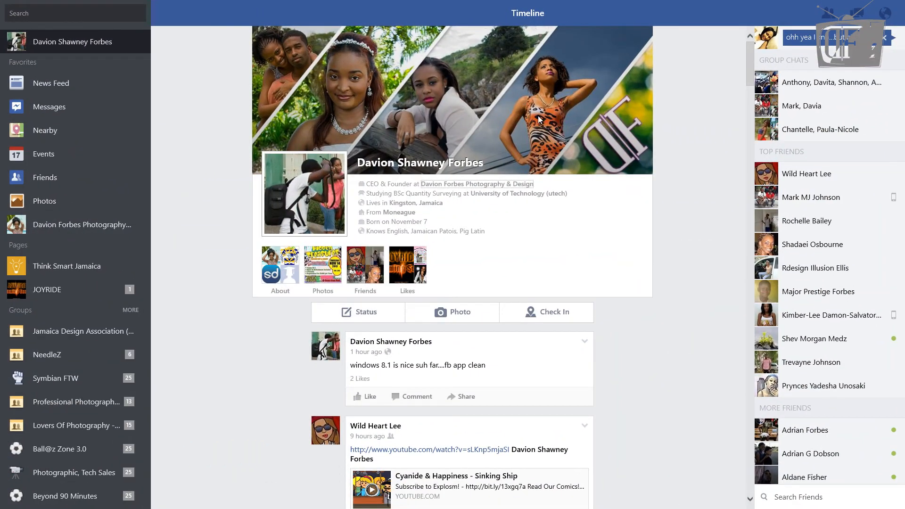
{"action": "mouse_move", "coordinate": [218, 137]}
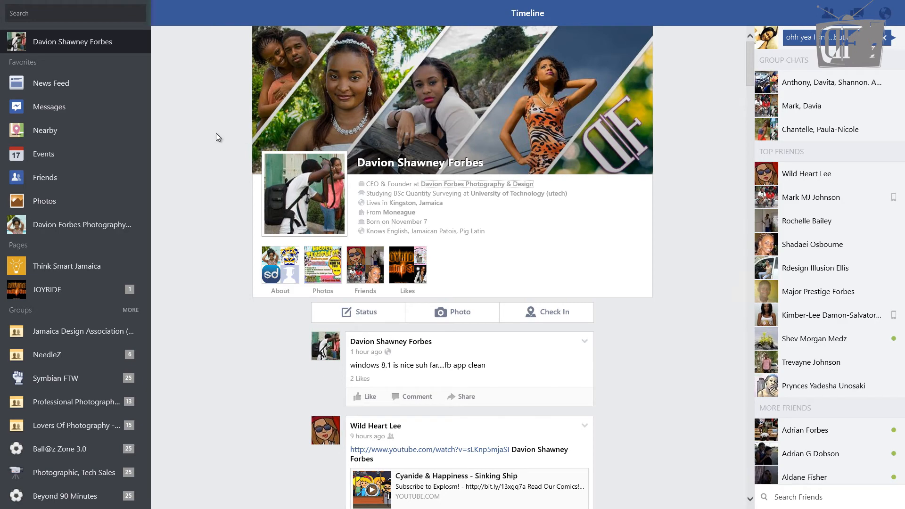
Scroll the profile Timeline, then switch to the News Feed and scroll its latest posts.
{"action": "scroll", "scroll_direction": "down", "scroll_amount": 3}
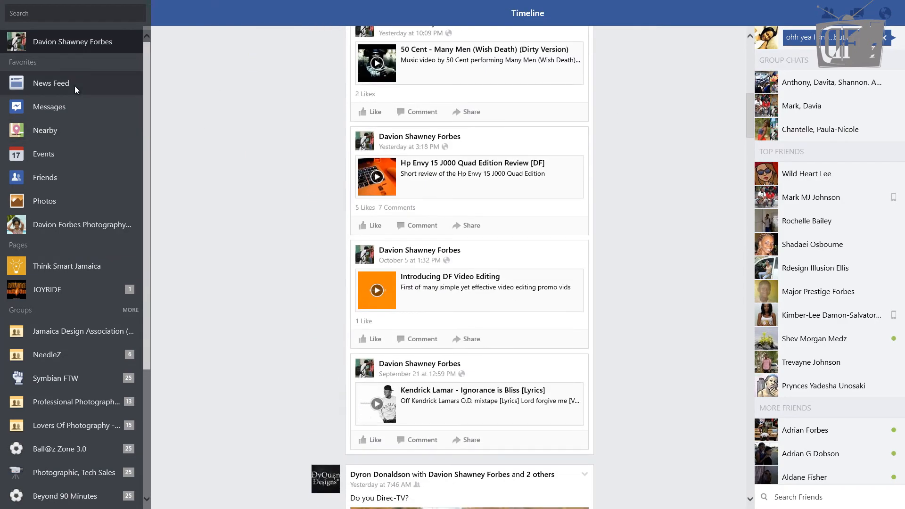
{"action": "left_click", "coordinate": [51, 82]}
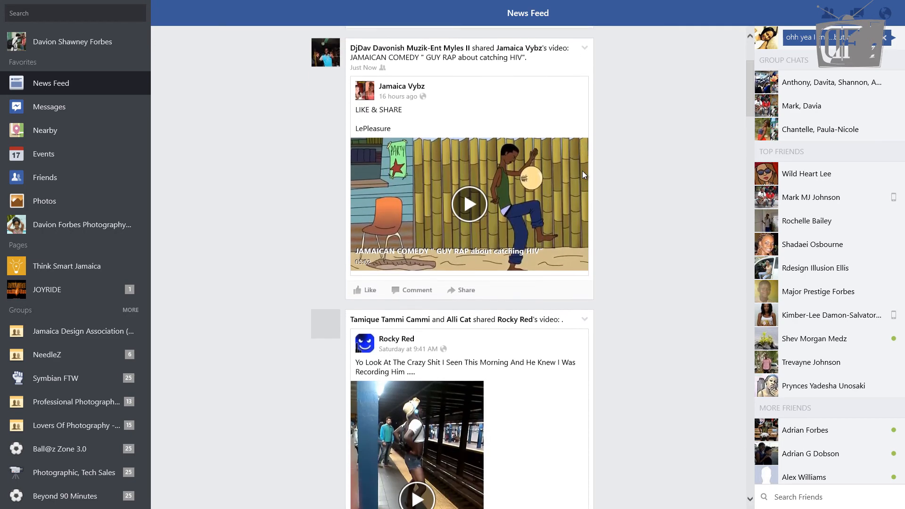
{"action": "scroll", "scroll_direction": "down", "scroll_amount": 3}
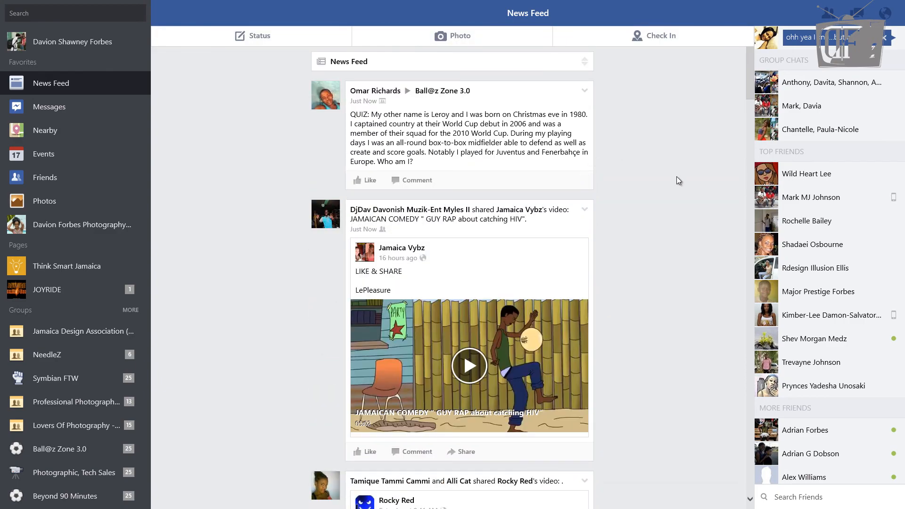
{"action": "mouse_move", "coordinate": [664, 141]}
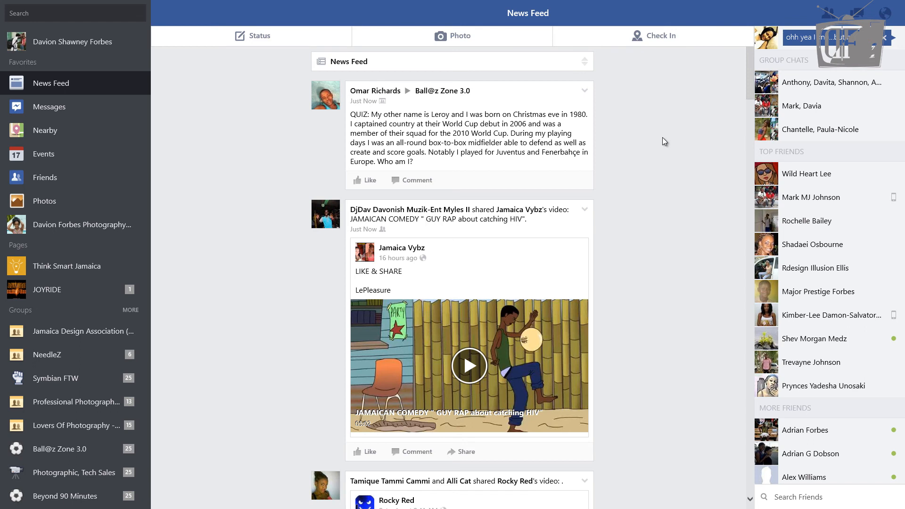